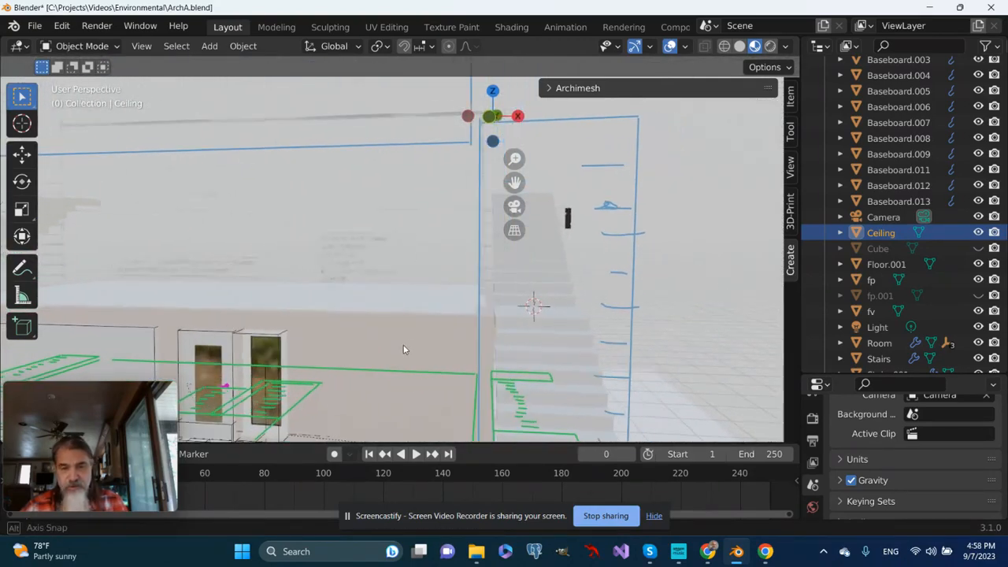
# Step: Orbit toward the upper floor plan and select the first-floor Room object
pyautogui.moveTo(404, 349); pyautogui.dragTo(522, 307)
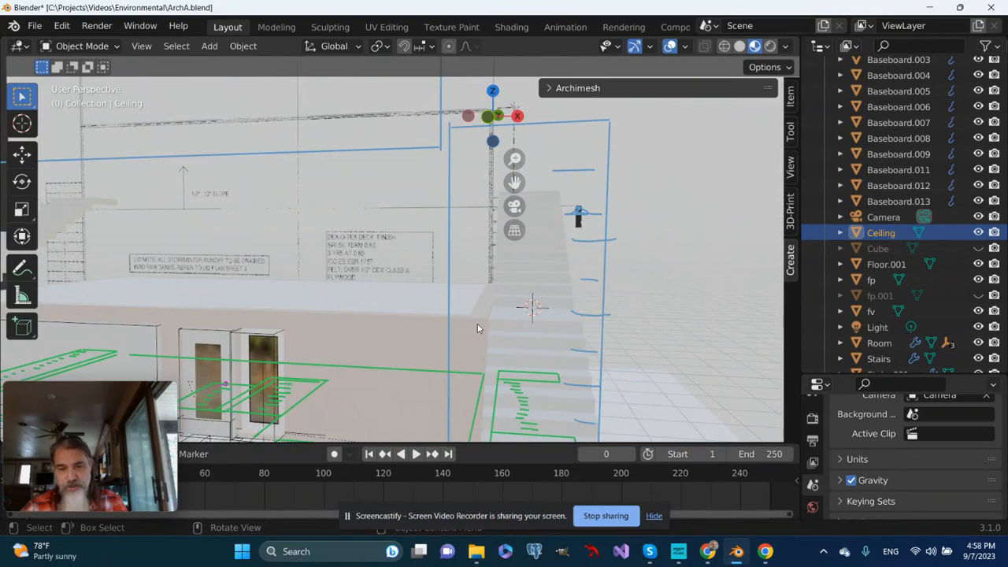
pyautogui.click(879, 342)
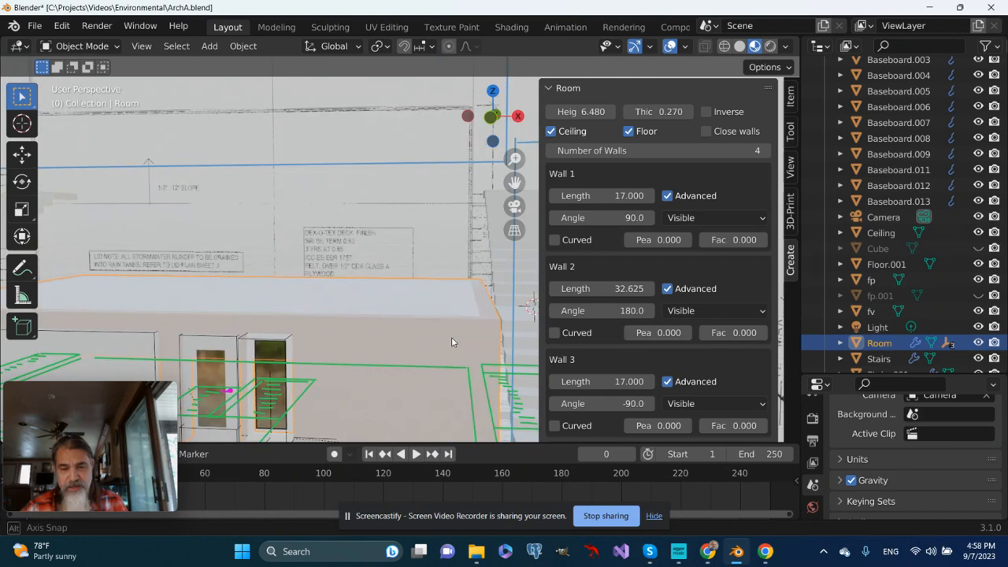
pyautogui.moveTo(471, 345)
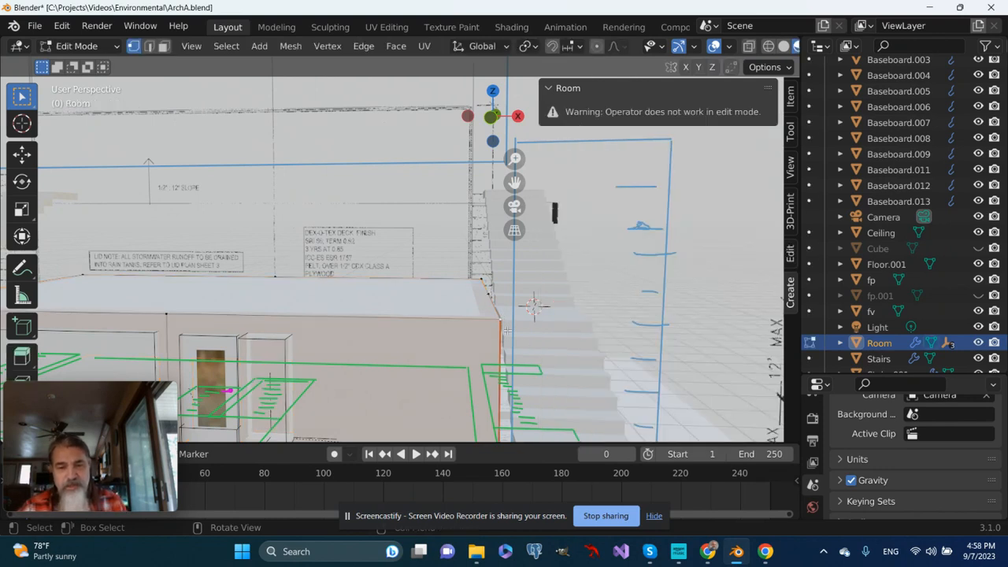
pyautogui.moveTo(488, 339)
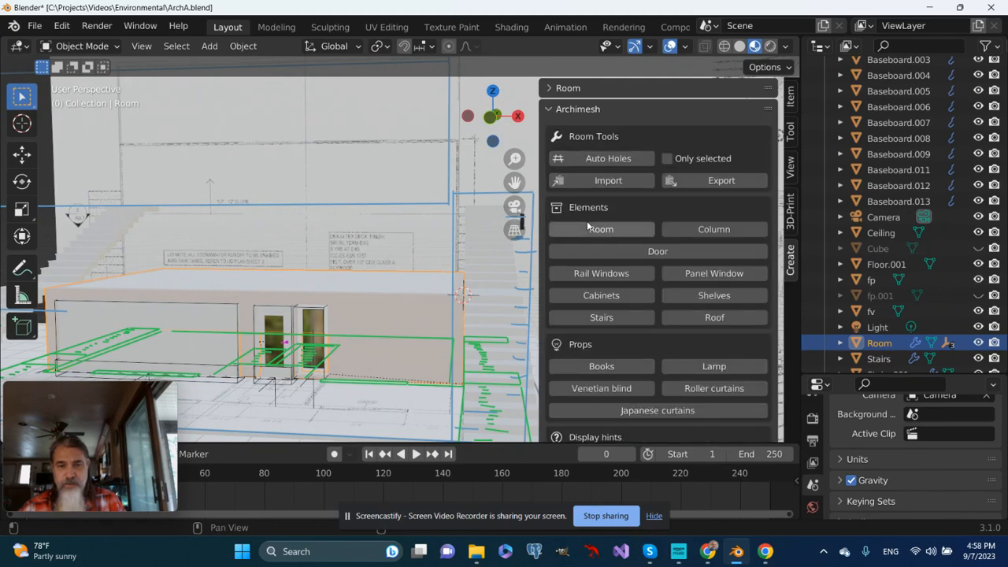
# Step: Add an Archimesh room with 0.27 thickness, a 2 m first wall, and Advanced enabled
pyautogui.click(601, 230)
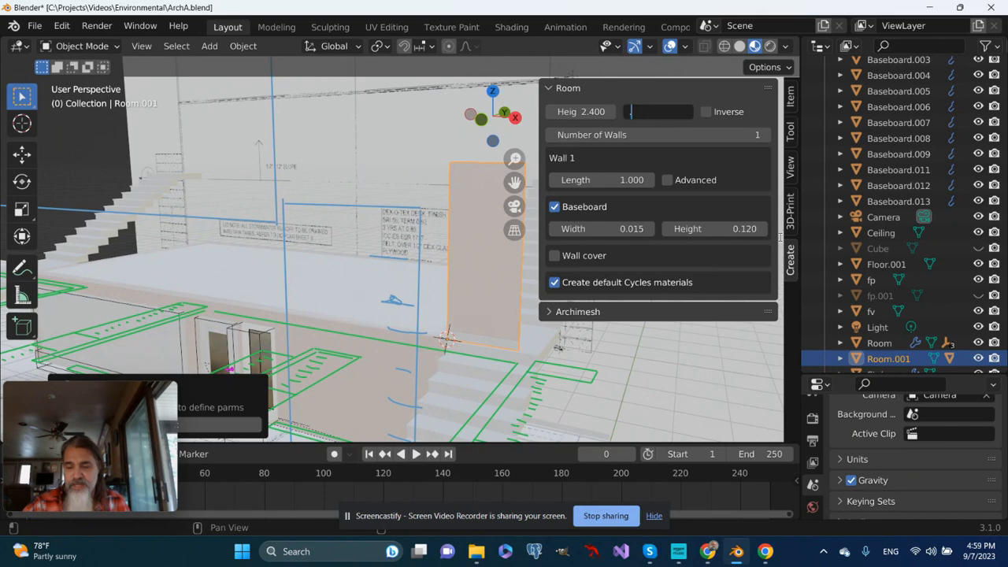
pyautogui.write('.270')
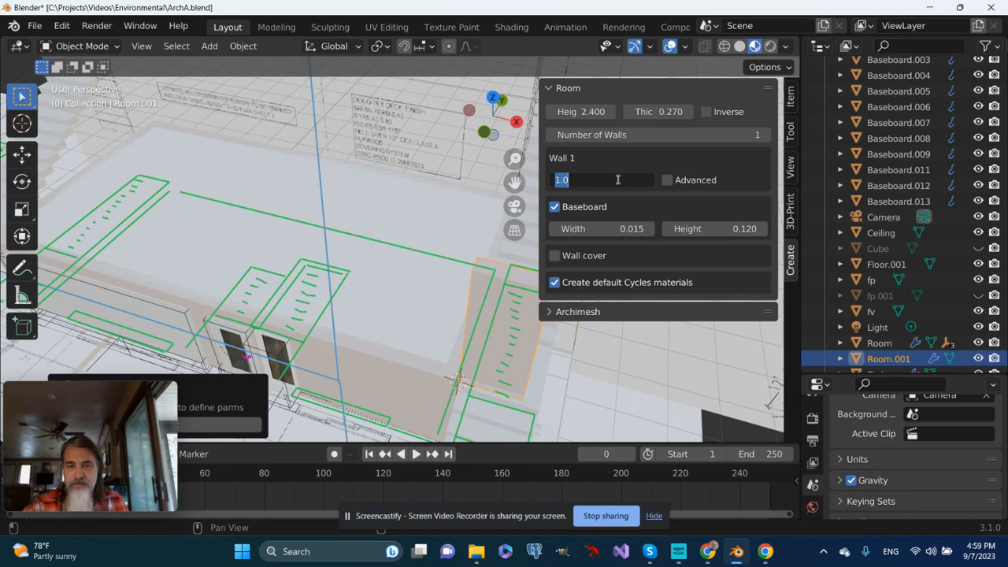
pyautogui.write('2')
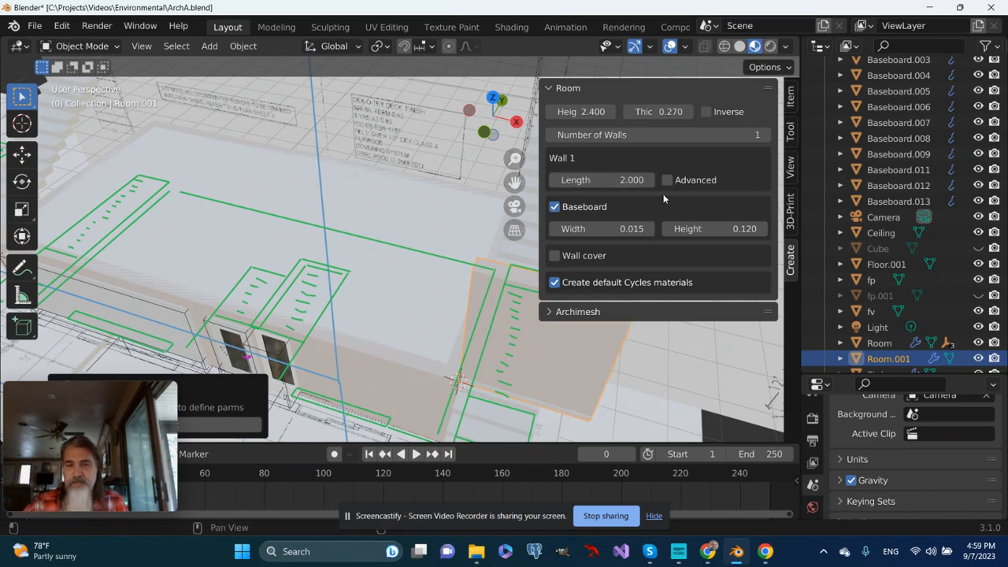
pyautogui.click(667, 180)
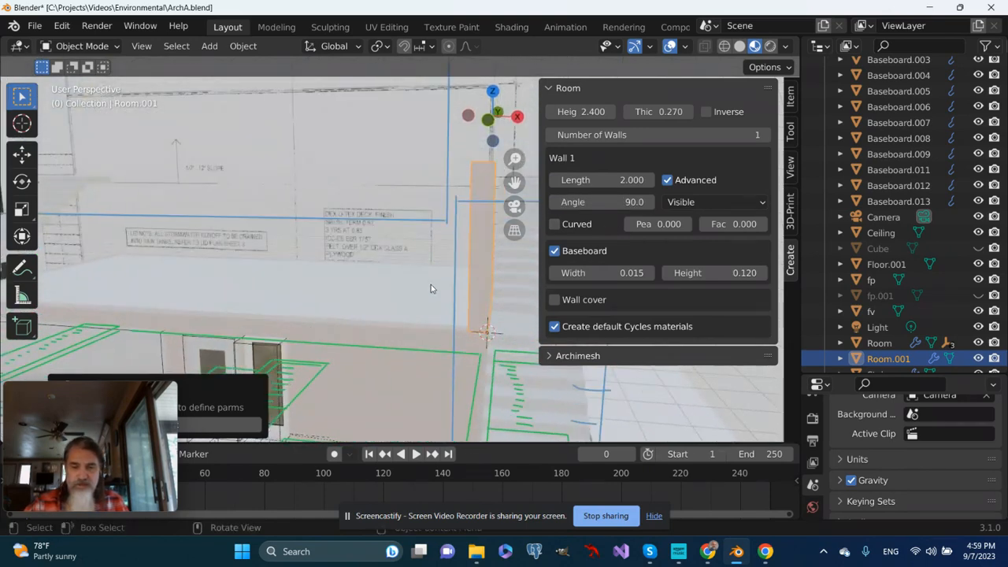
pyautogui.moveTo(431, 288); pyautogui.dragTo(398, 375)
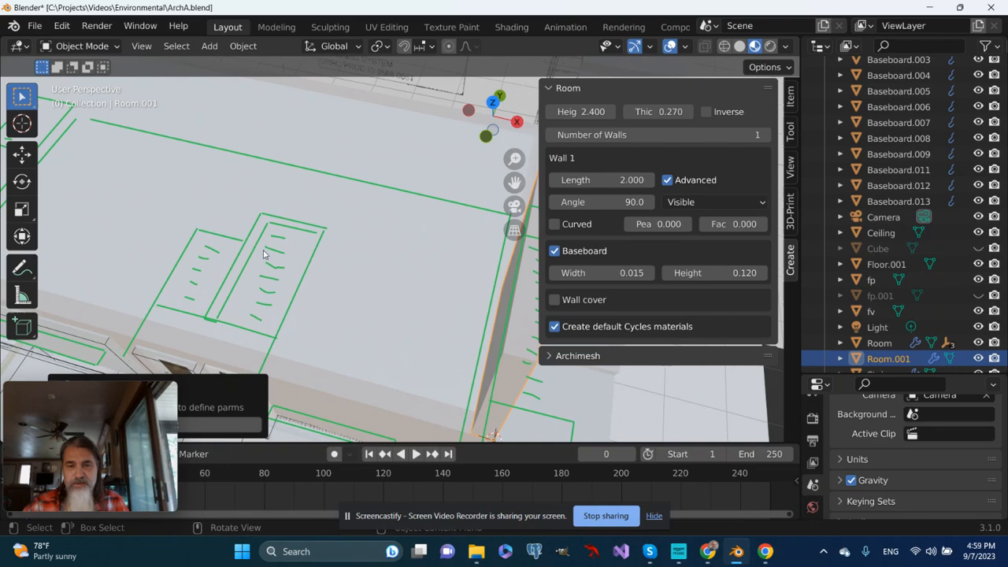
# Step: In Top view, extend Room.001's first wall to 5.15 m along the plan
pyautogui.press('7')
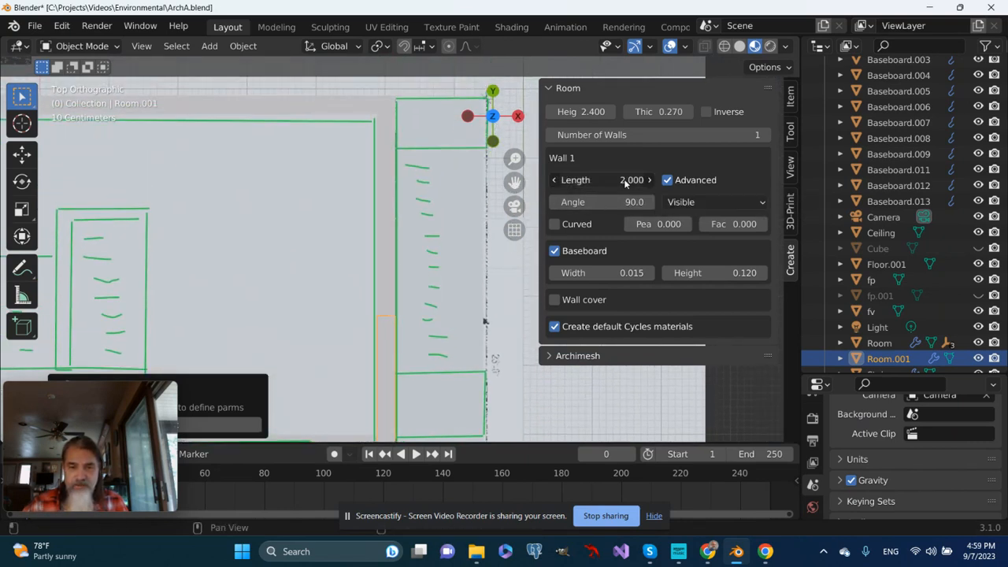
pyautogui.moveTo(630, 180); pyautogui.dragTo(669, 180)
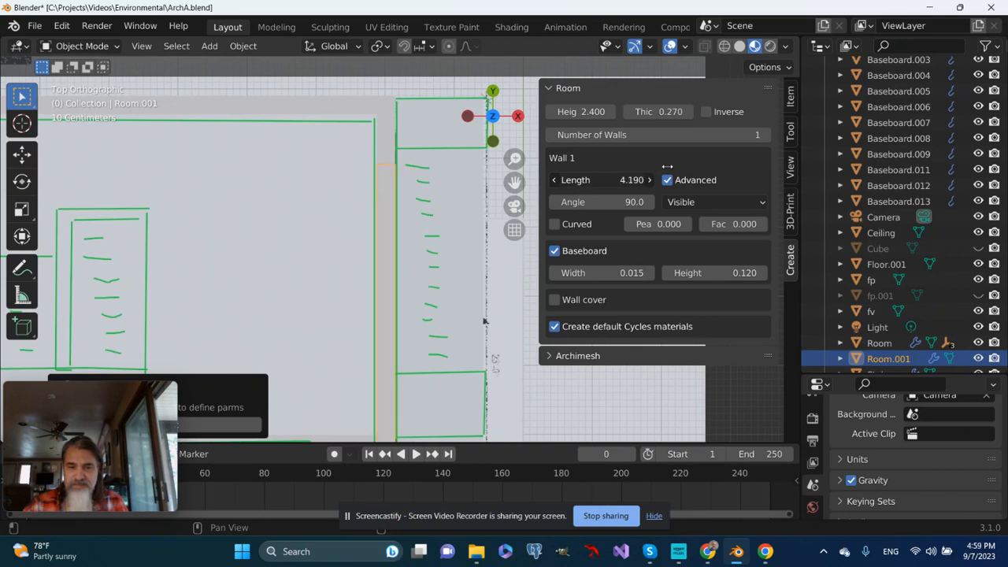
pyautogui.moveTo(615, 179); pyautogui.dragTo(666, 180)
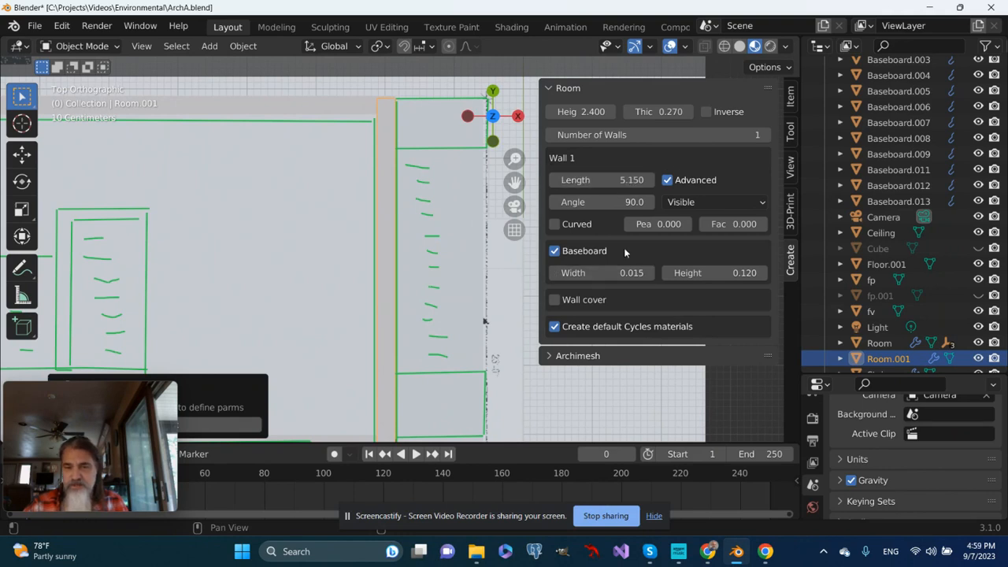
pyautogui.moveTo(575, 287)
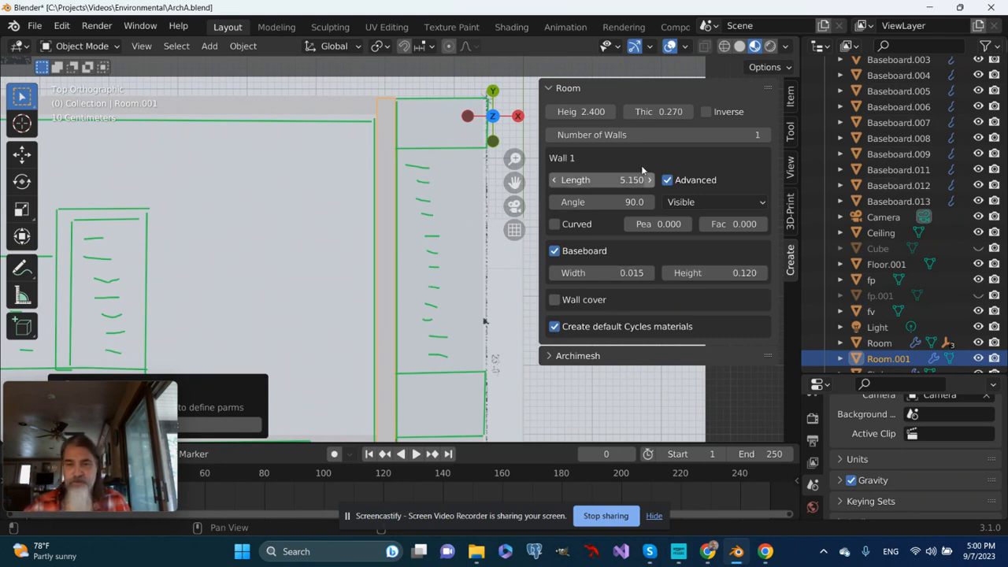
pyautogui.click(653, 135)
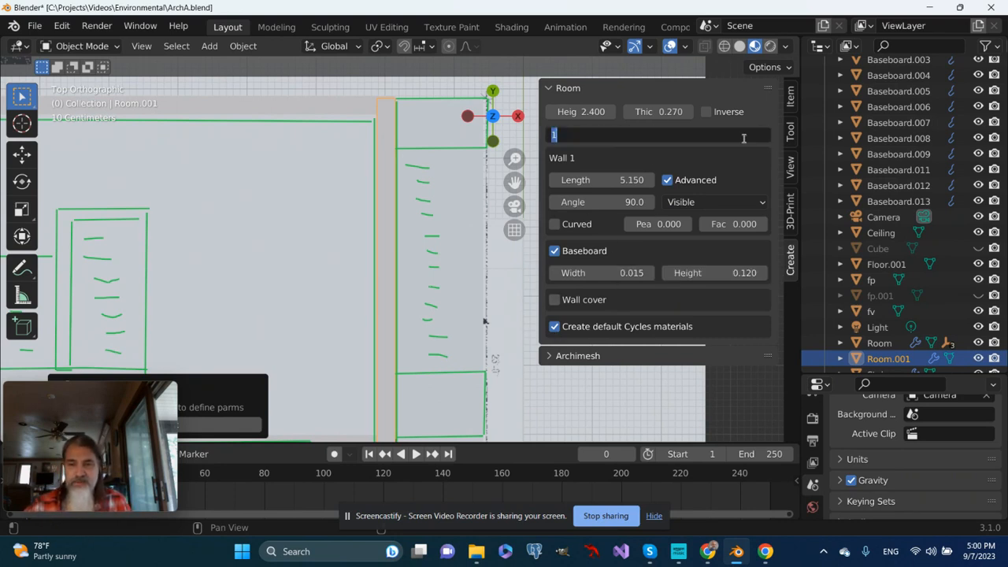
# Step: Give the room four walls and set wall 2's angle to 180°
pyautogui.write('4')
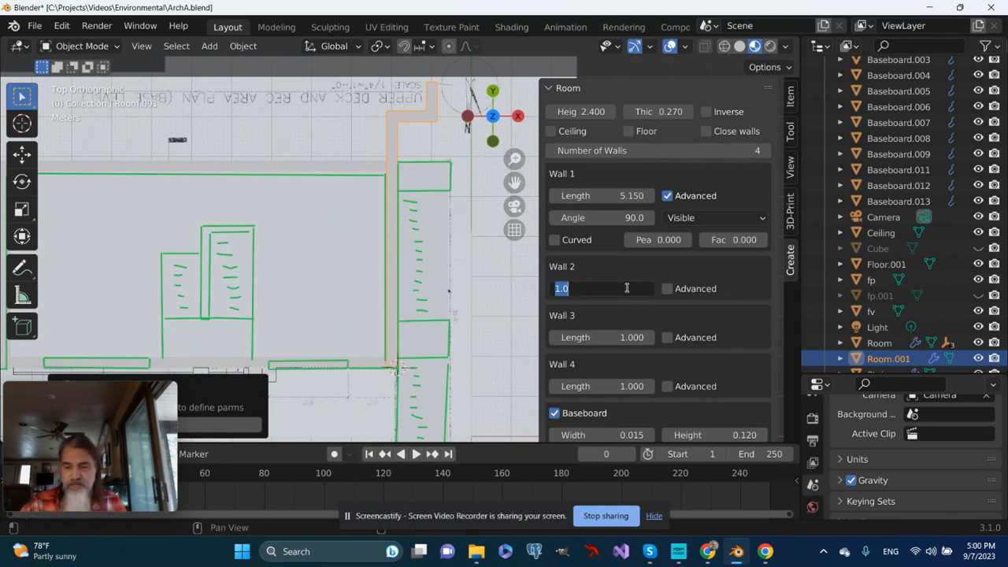
pyautogui.write('3')
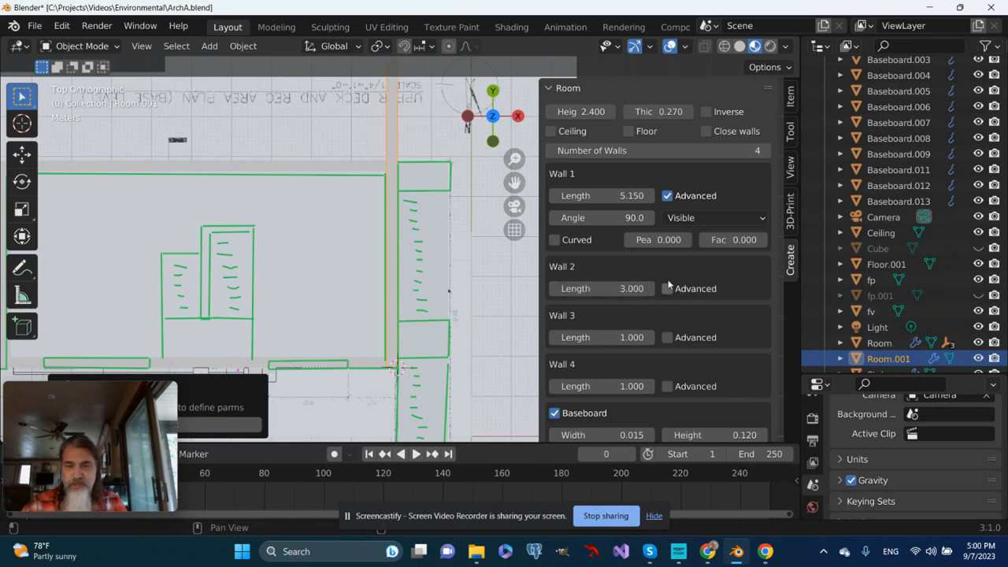
pyautogui.click(667, 288)
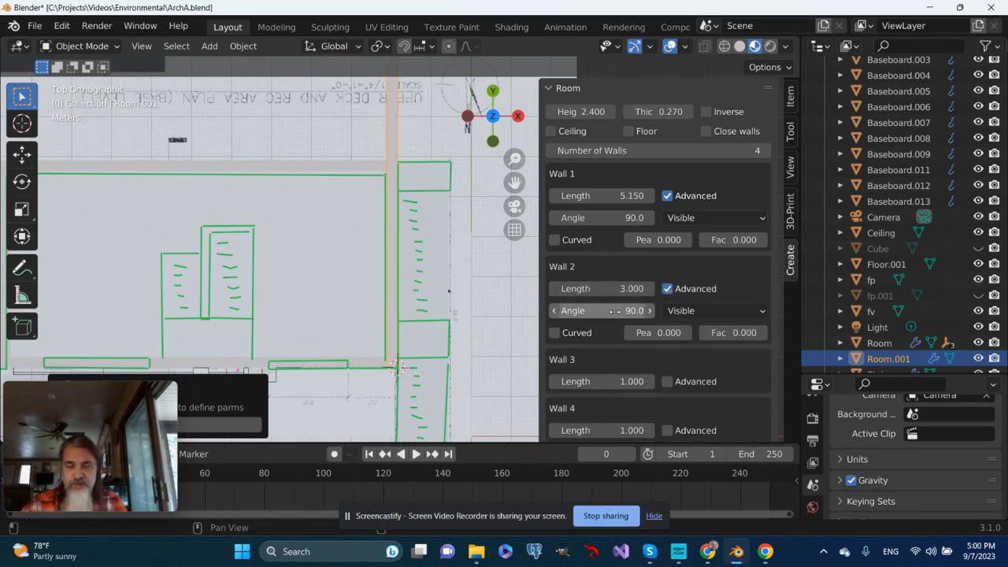
pyautogui.moveTo(601, 311)
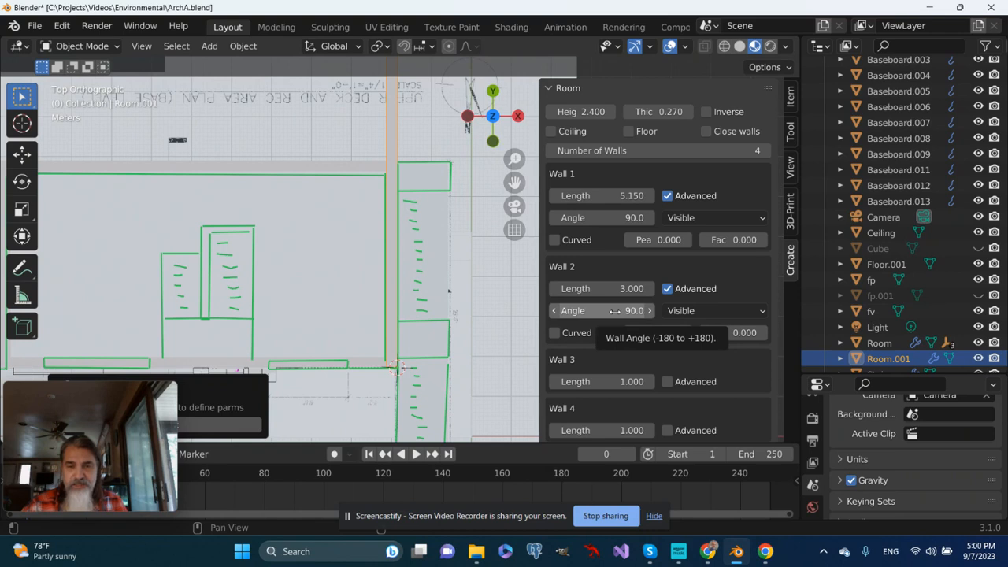
pyautogui.click(601, 310)
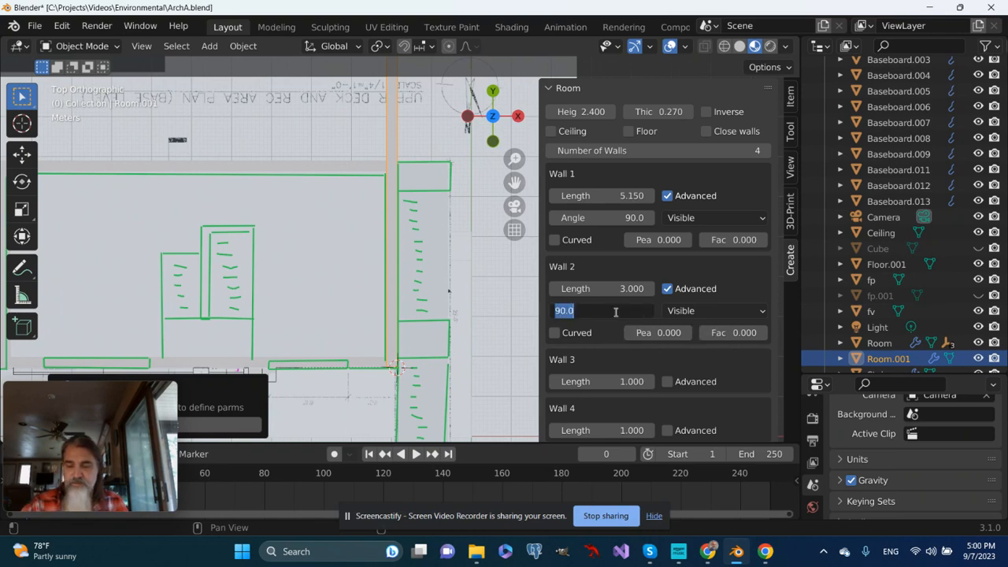
pyautogui.write('18')
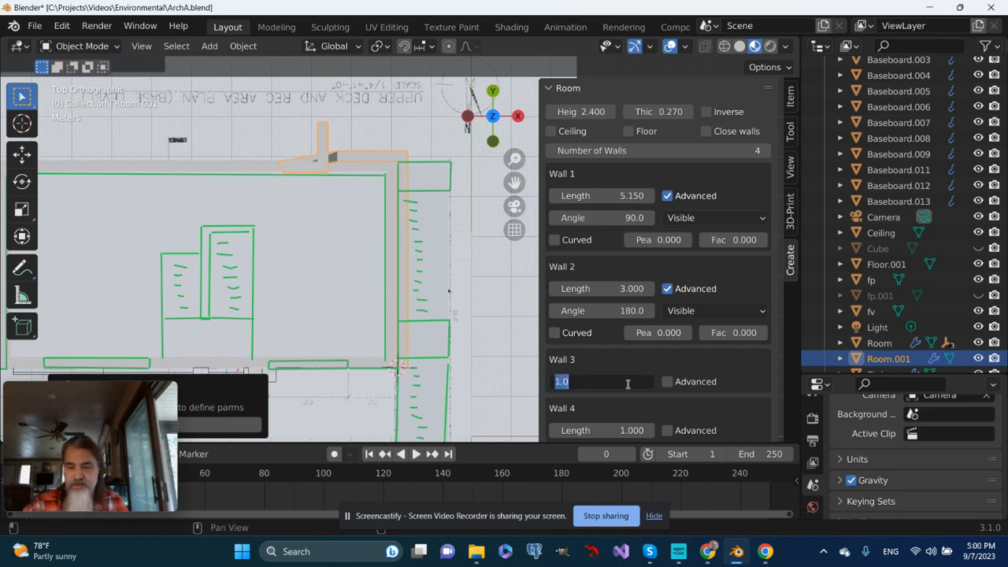
# Step: Make wall 3 3 m long at -90° and wall 4 2 m long
pyautogui.write('3.000')
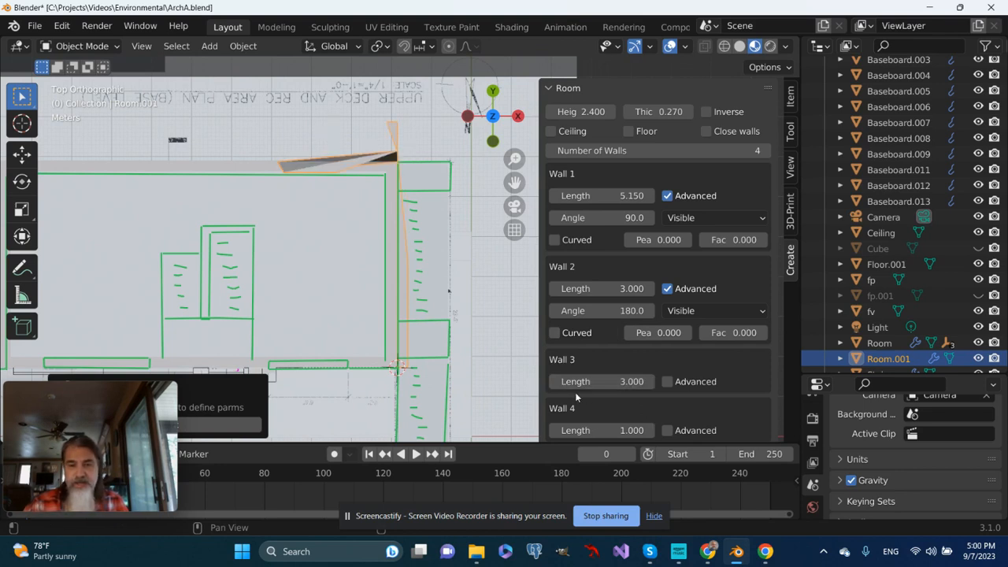
pyautogui.scroll(-3)
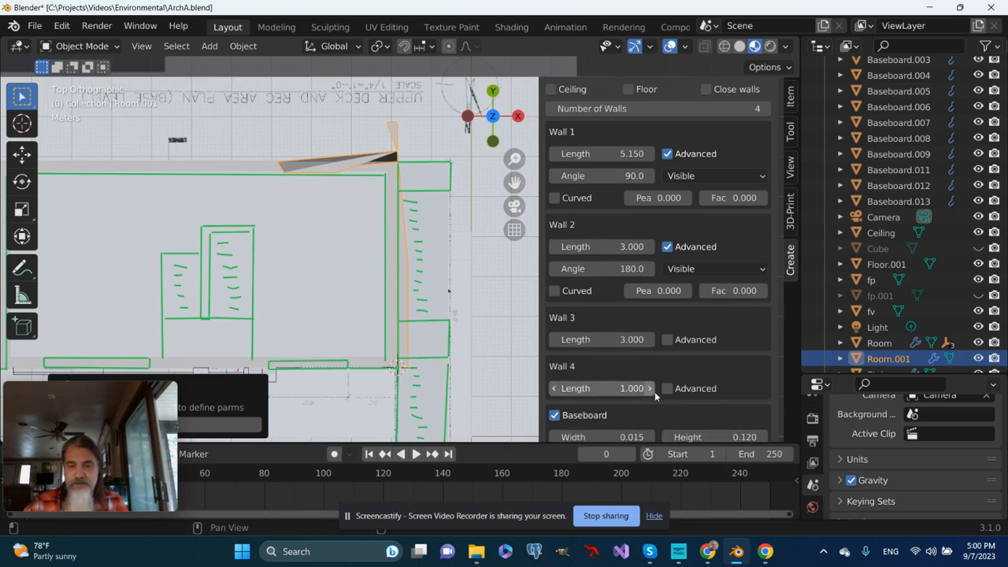
pyautogui.click(667, 340)
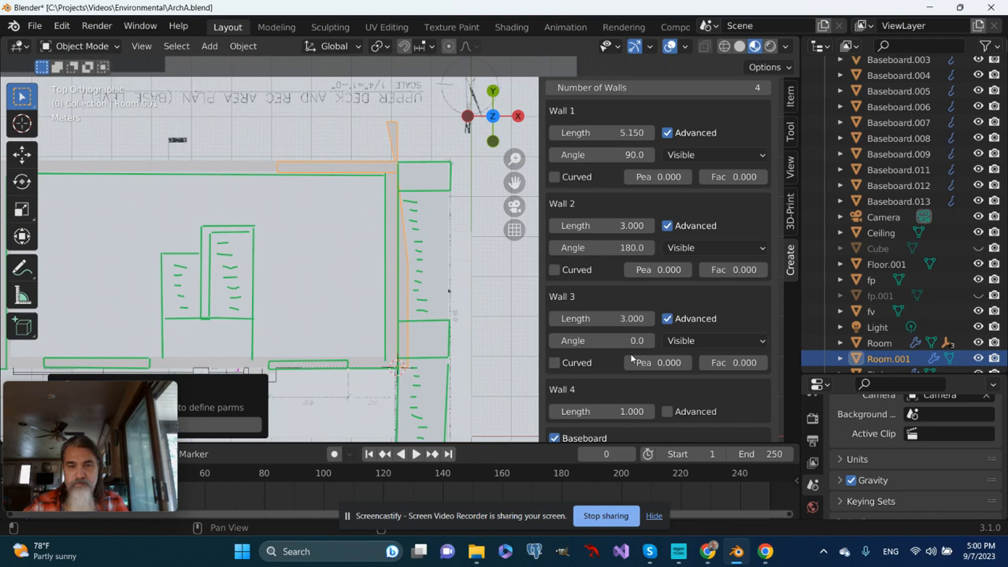
pyautogui.click(603, 340)
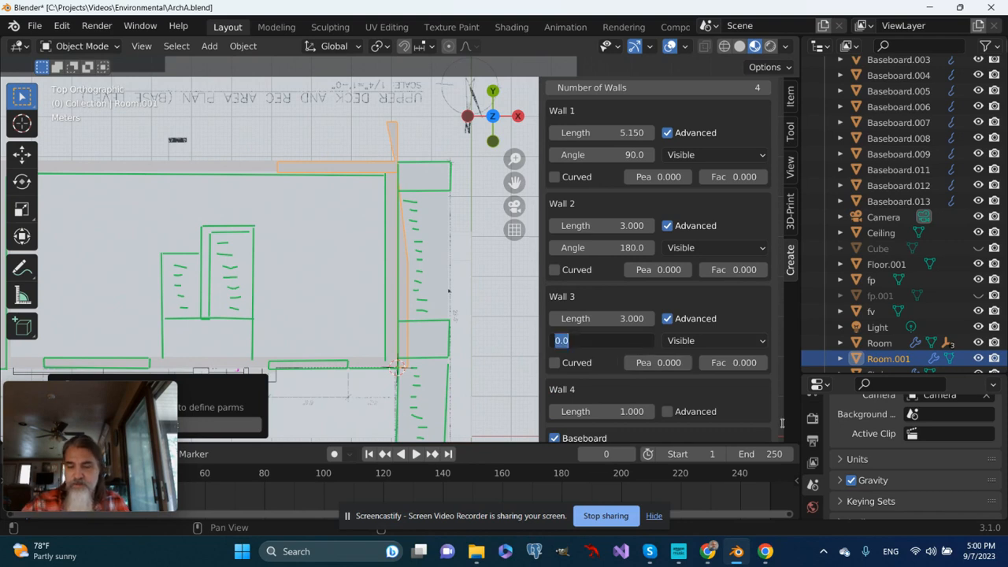
pyautogui.write('270')
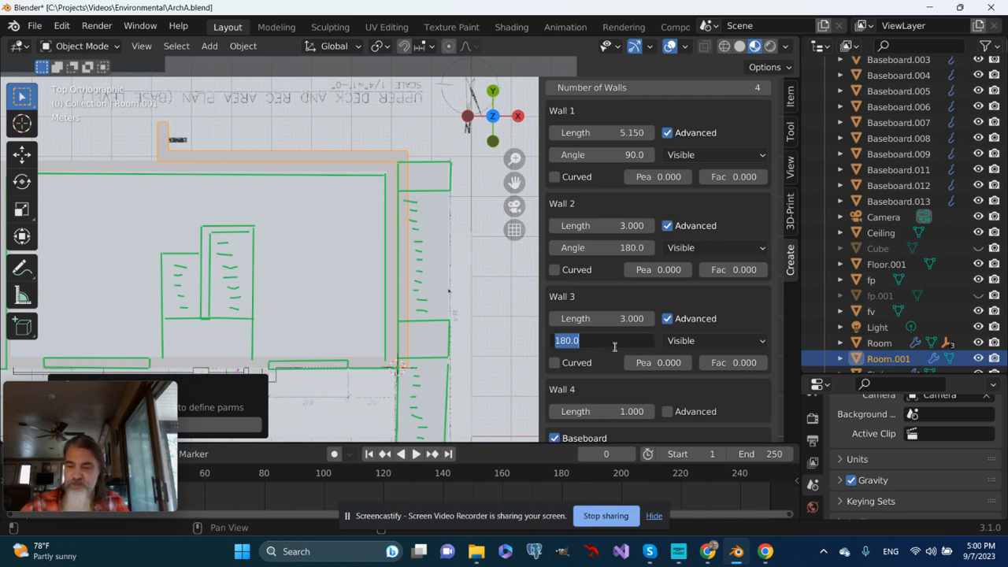
pyautogui.write('-90.0')
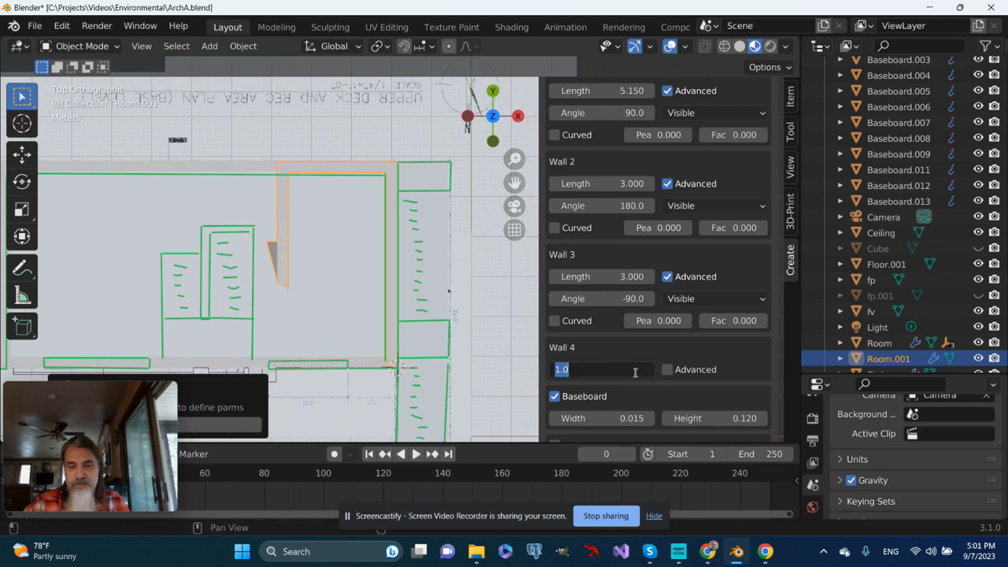
pyautogui.write('2.000')
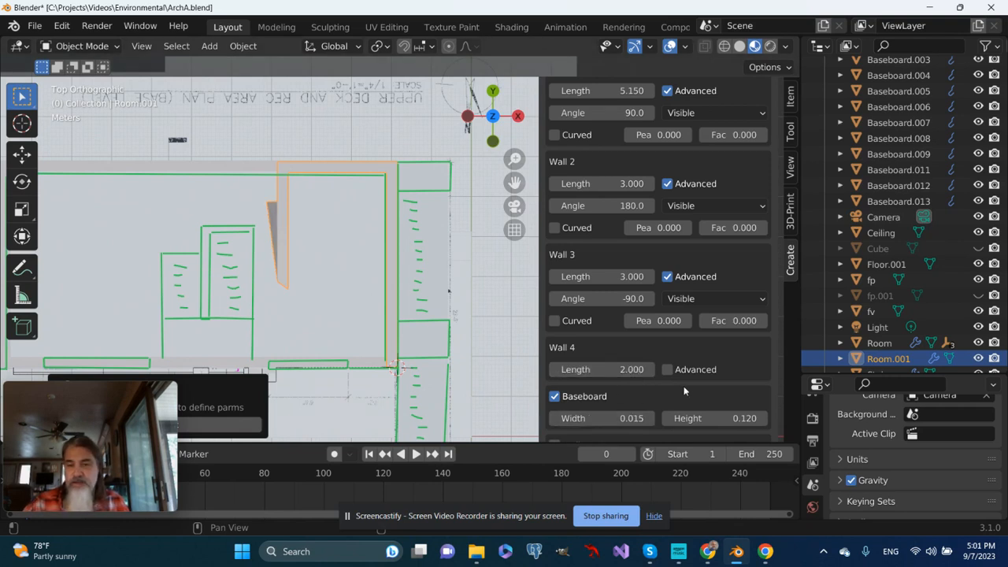
pyautogui.scroll(-3)
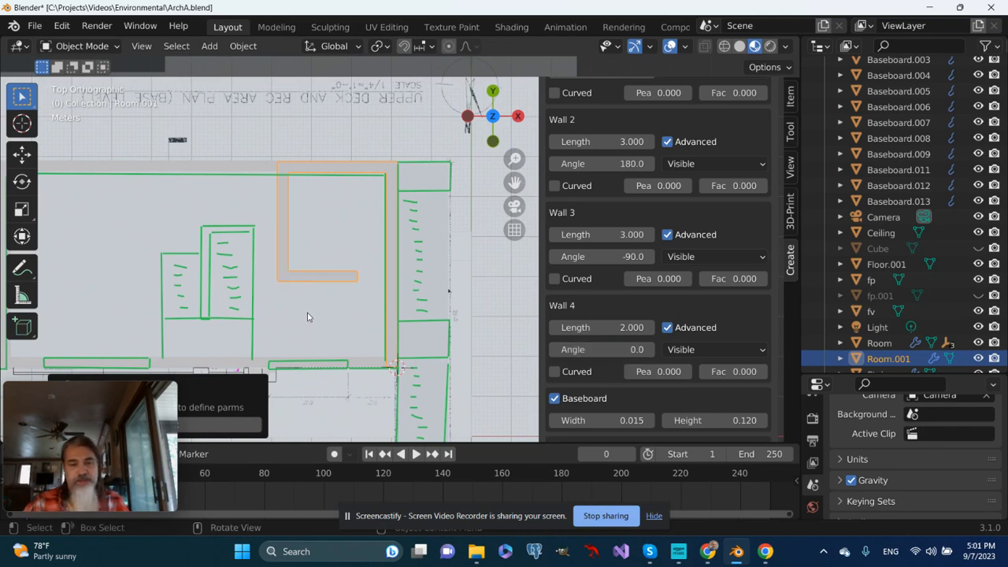
pyautogui.moveTo(734, 223)
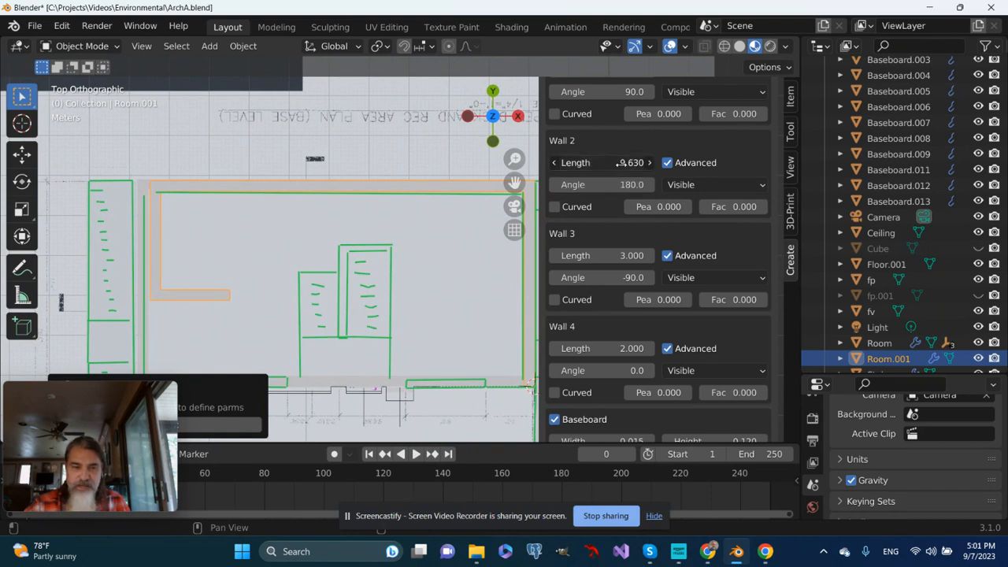
# Step: Set wall 2 length to 9.96 m and wall 3 length to 5.16 m
pyautogui.write('9.960')
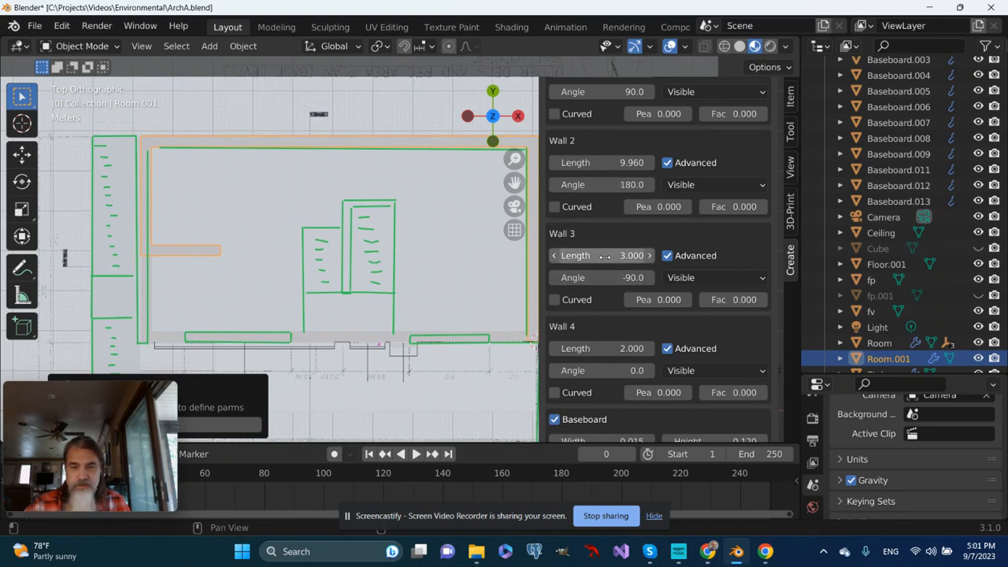
pyautogui.moveTo(603, 256); pyautogui.dragTo(638, 255)
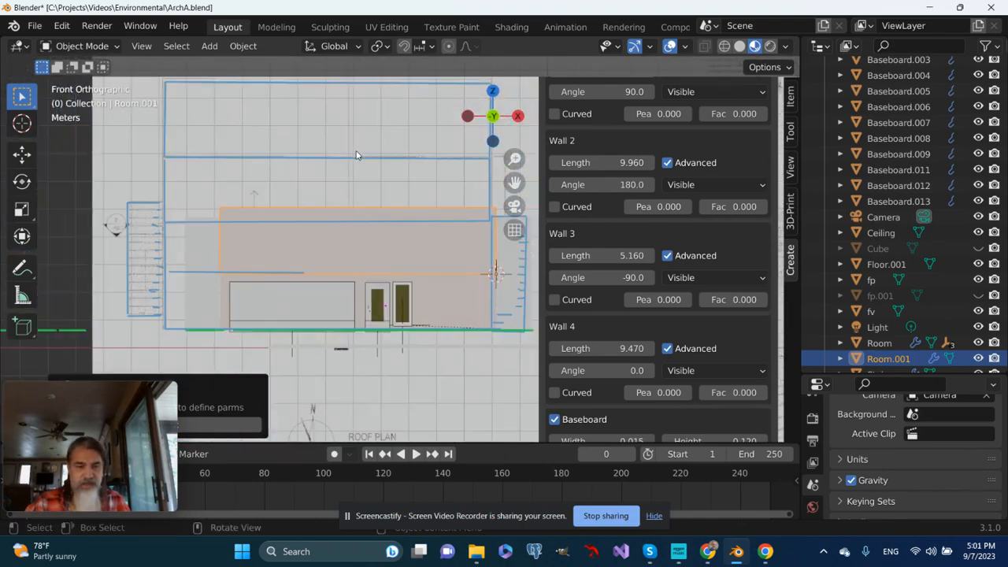
pyautogui.moveTo(416, 214)
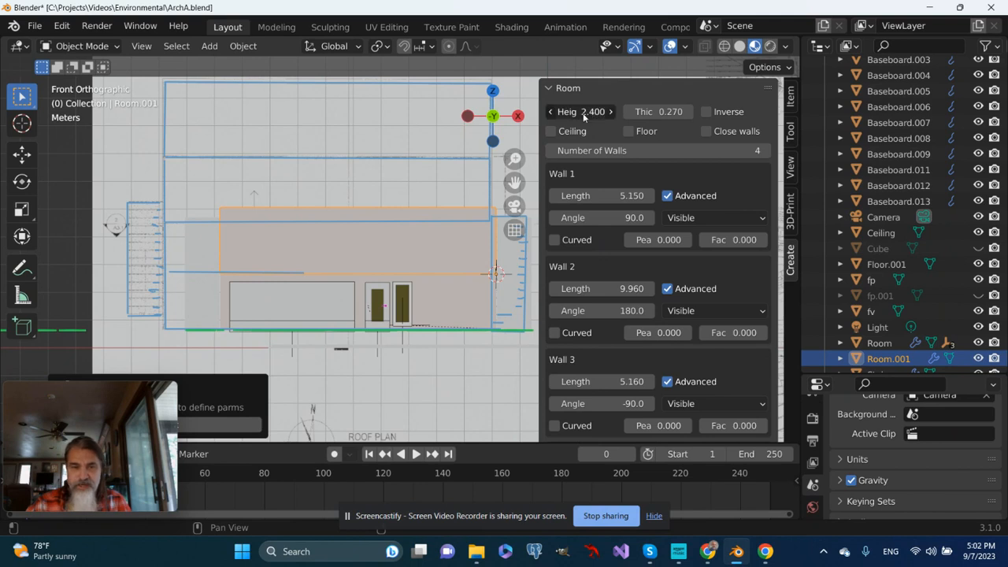
# Step: Reduce Room.001's Height field from 2.400 to 2.070 m
pyautogui.moveTo(598, 112); pyautogui.dragTo(563, 111)
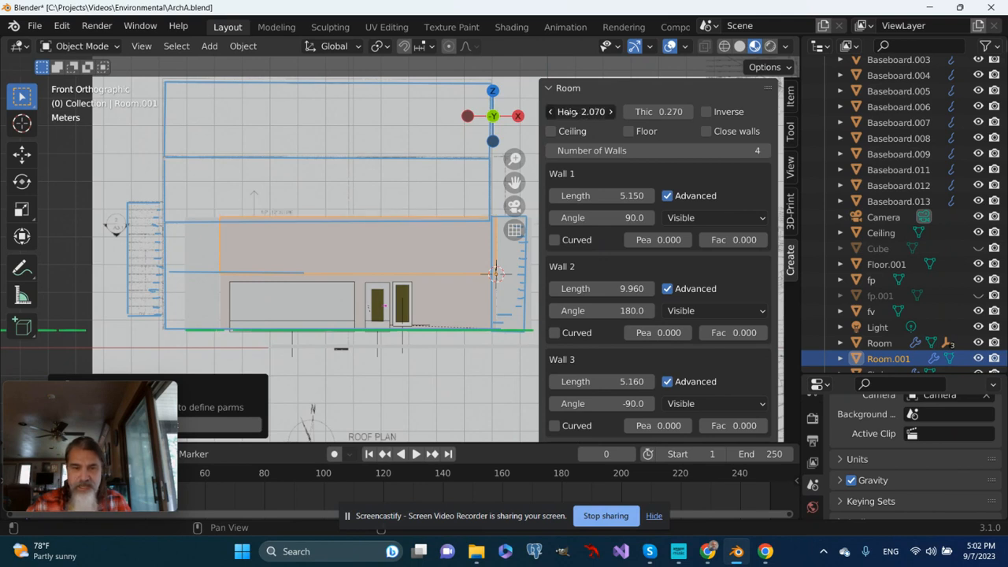